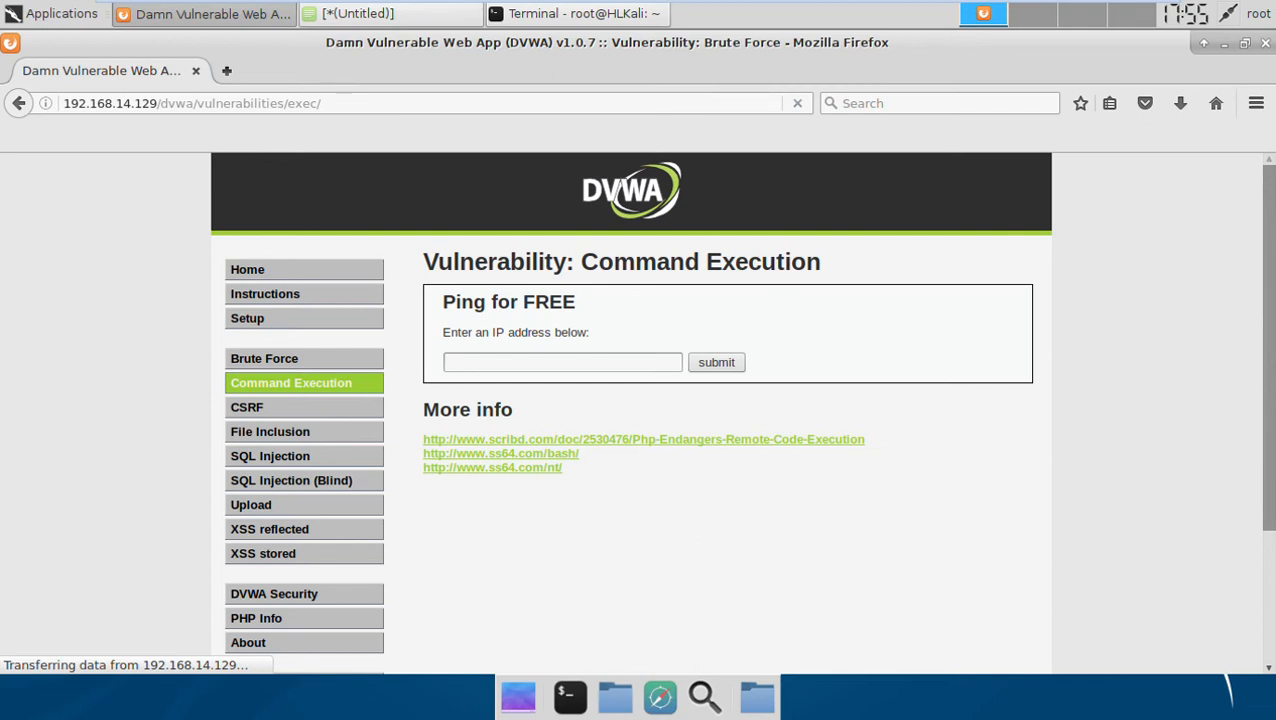
mouse_move(872, 444)
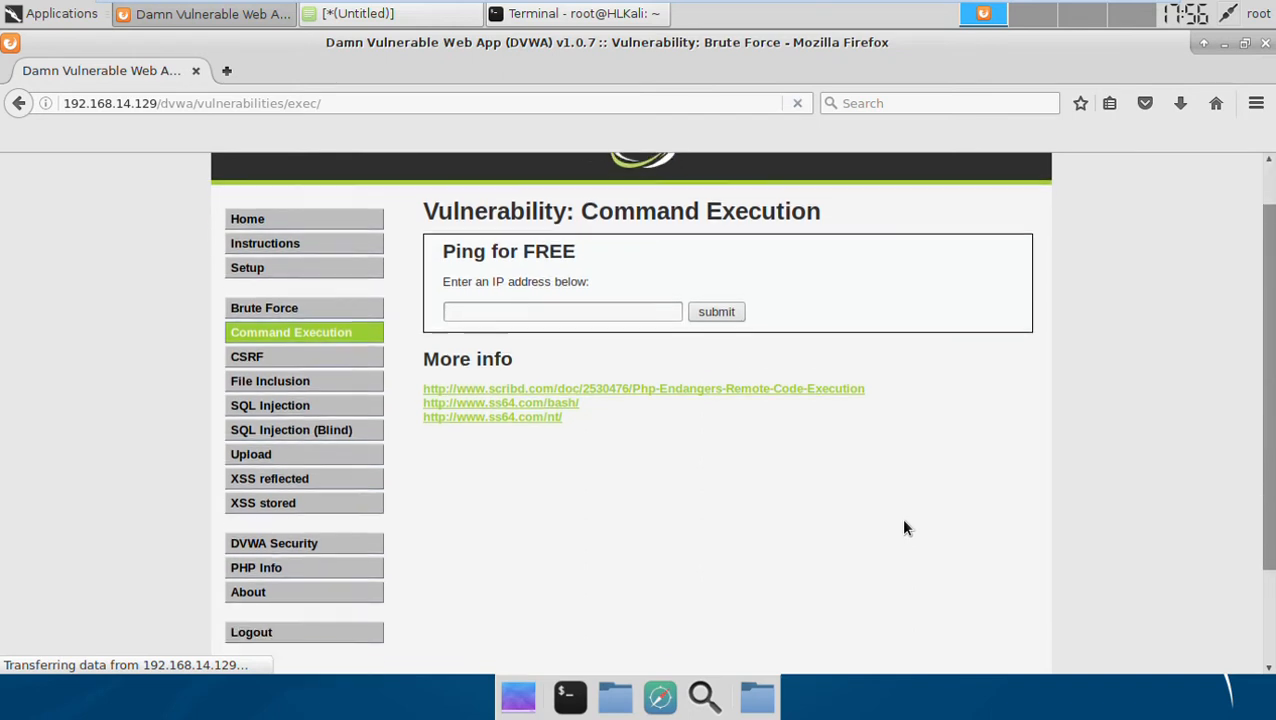
Step: Open the Command Execution source and highlight 'ip', '$target' and the shell_exec ping line
scroll("down", 3)
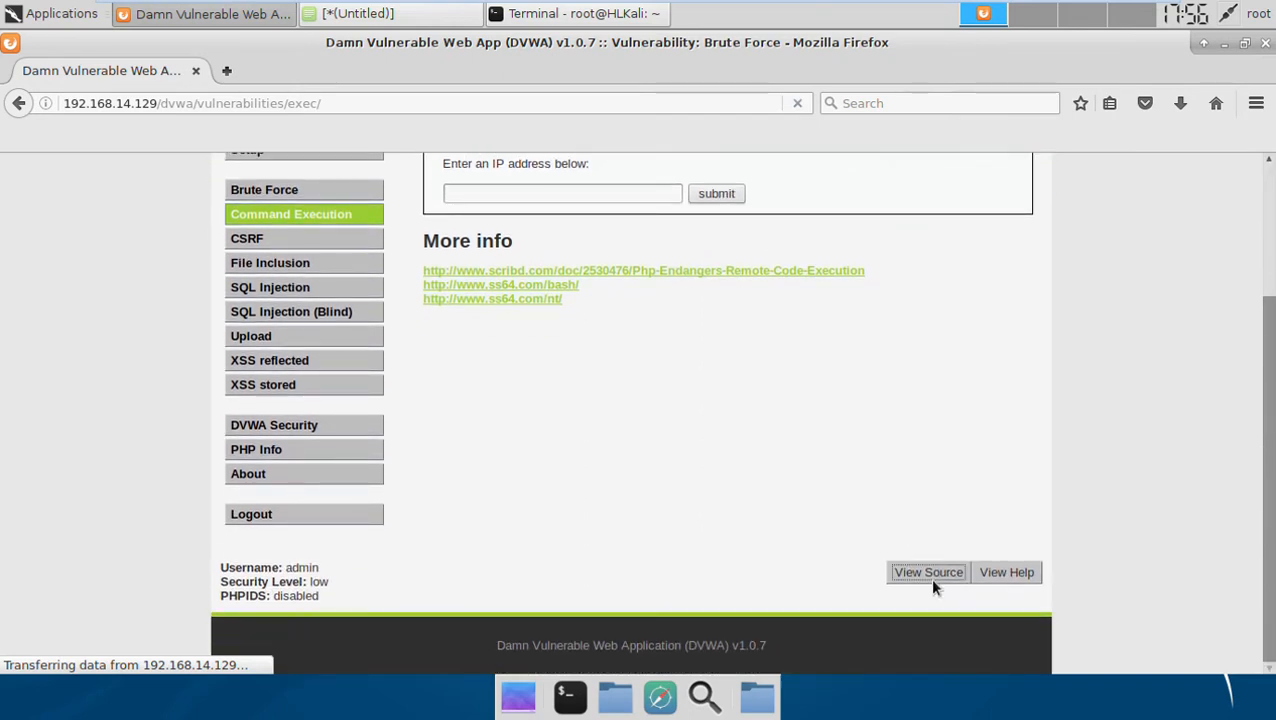
left_click(927, 572)
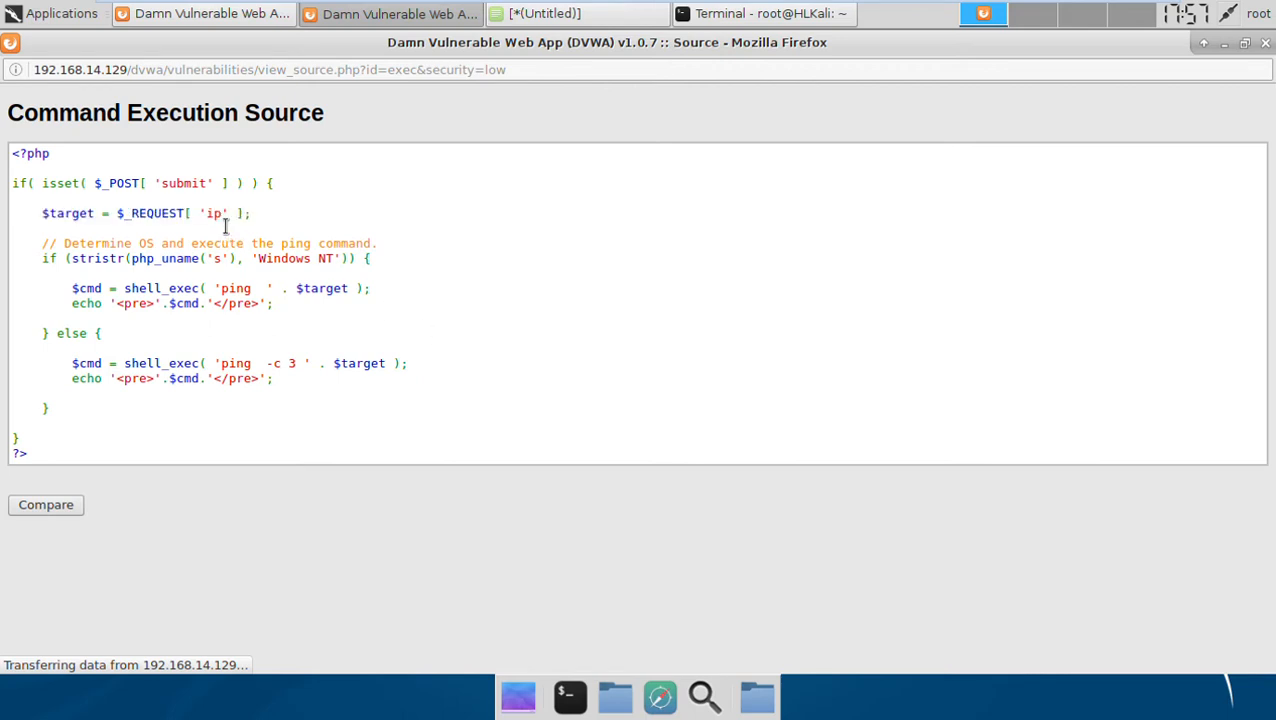
double_click(213, 213)
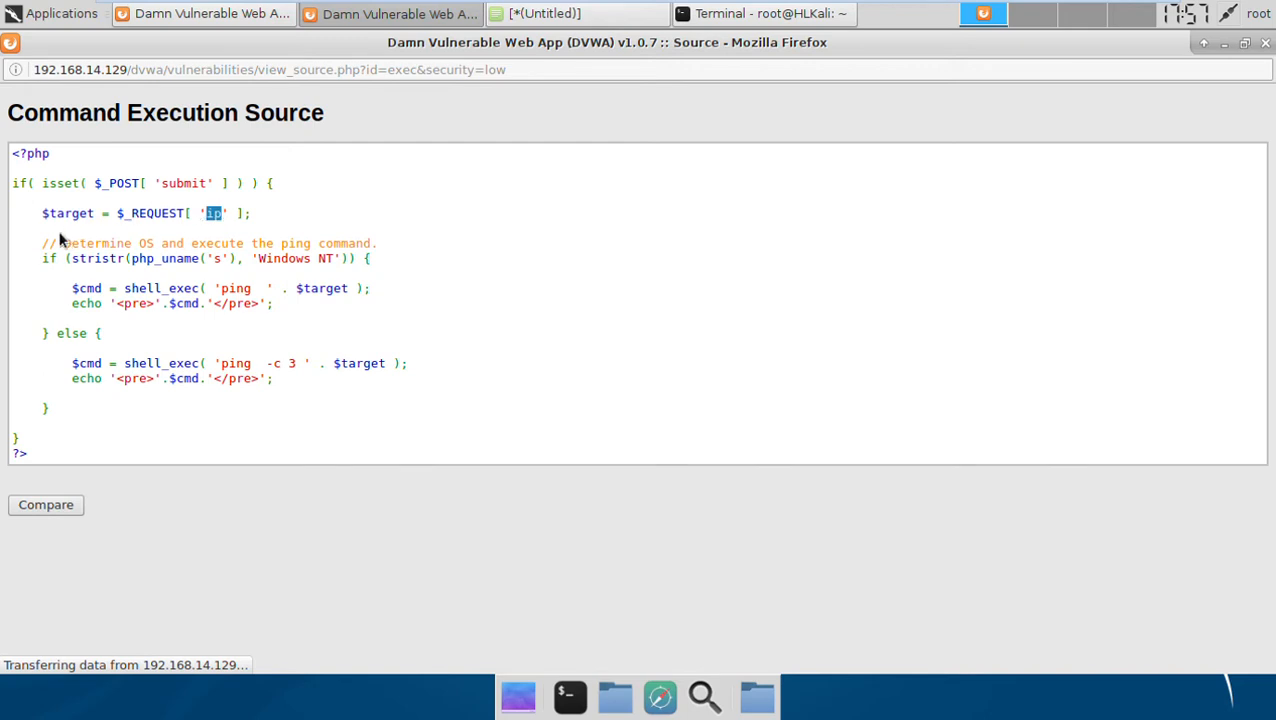
double_click(68, 213)
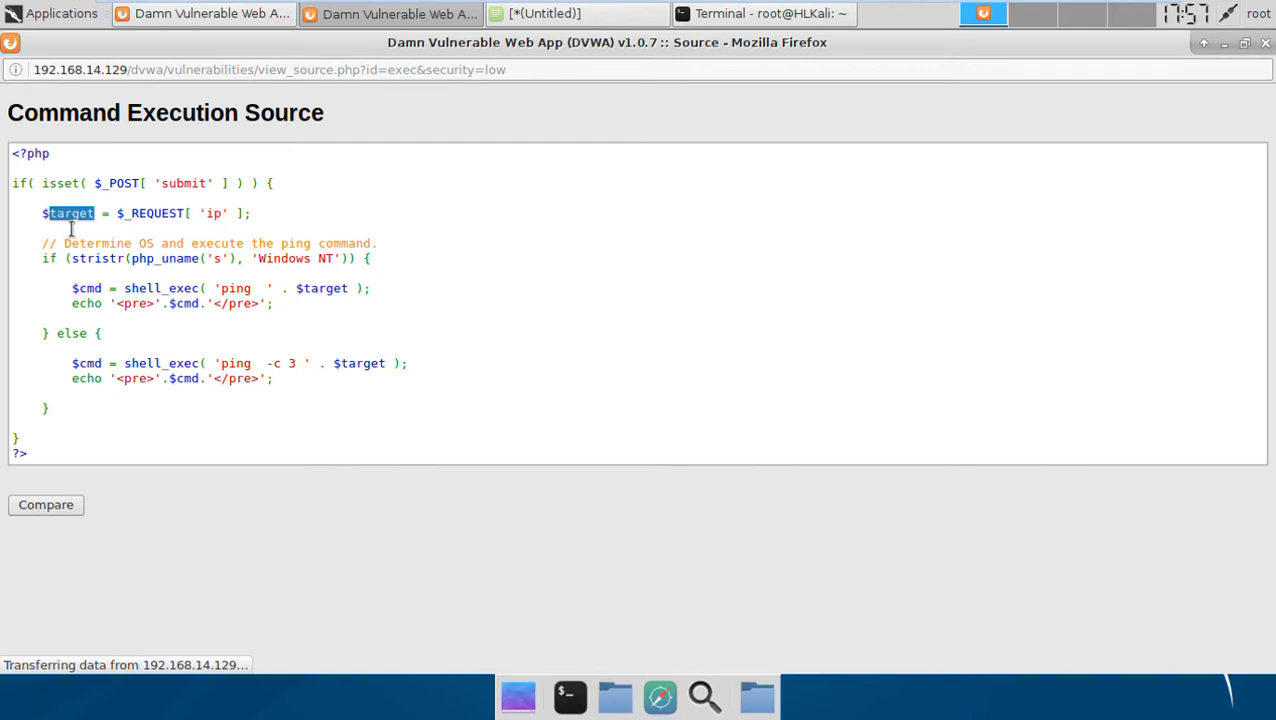
mouse_move(166, 317)
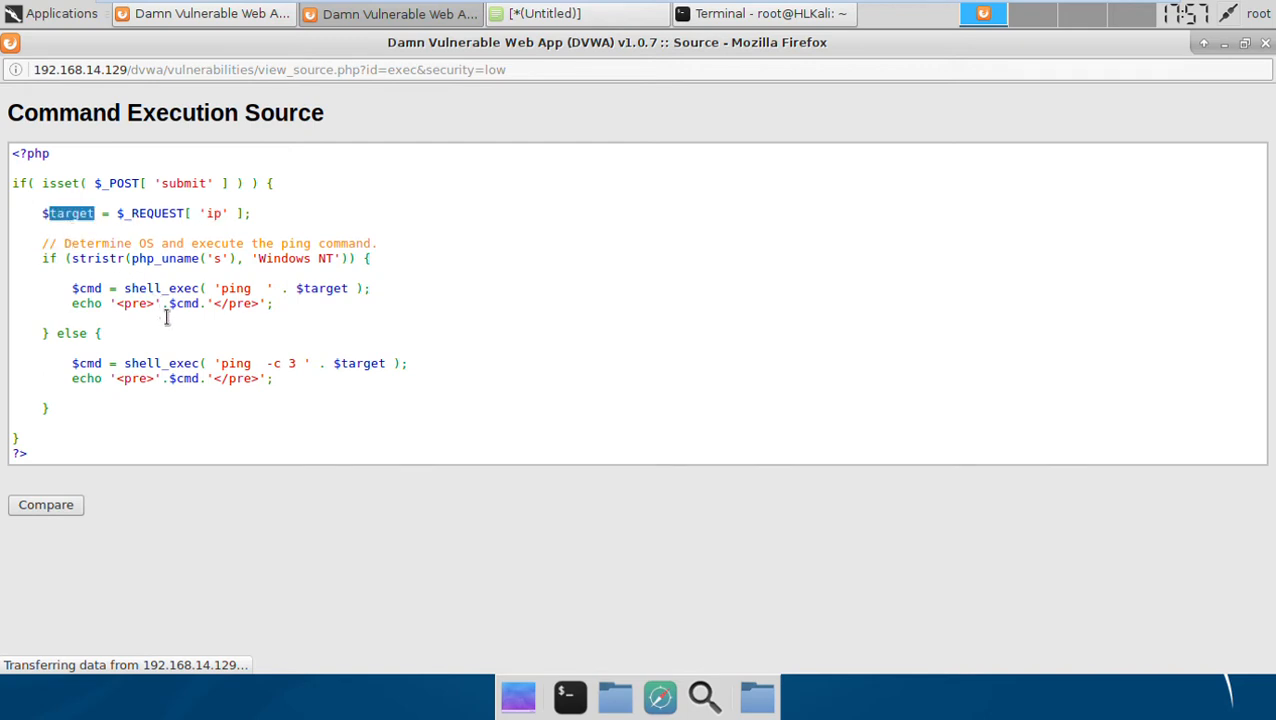
double_click(150, 288)
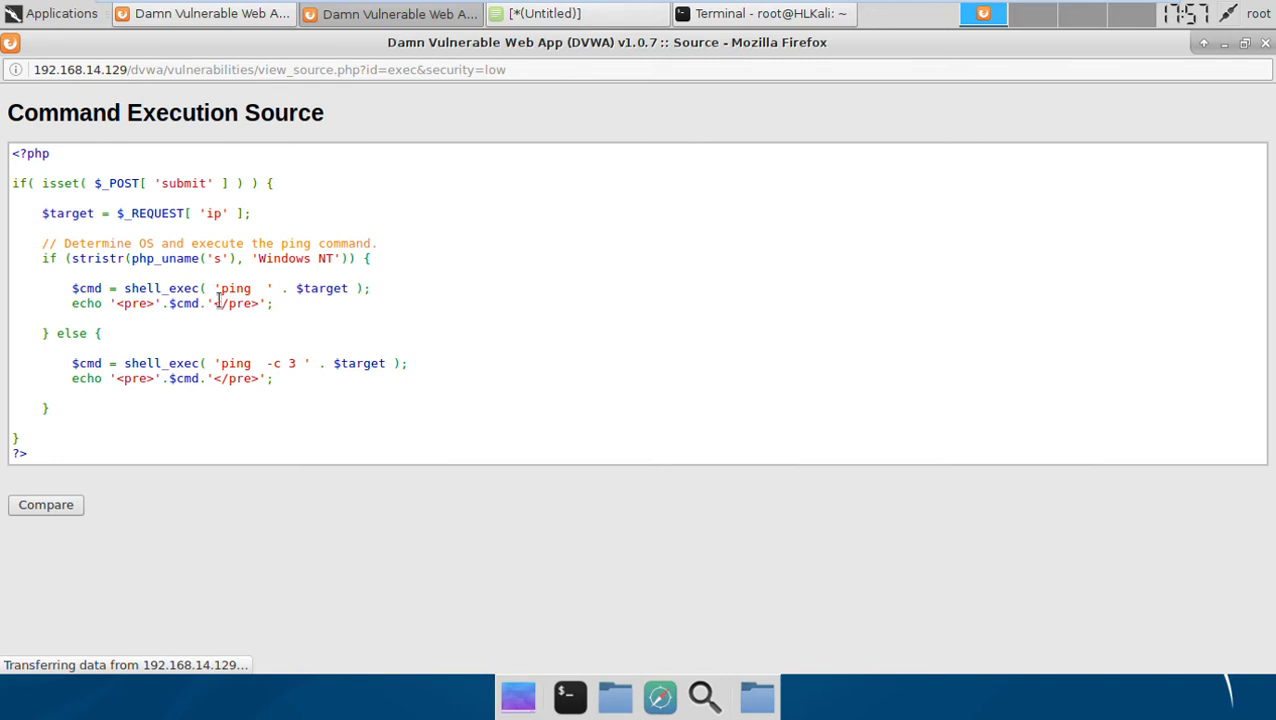
mouse_move(230, 288)
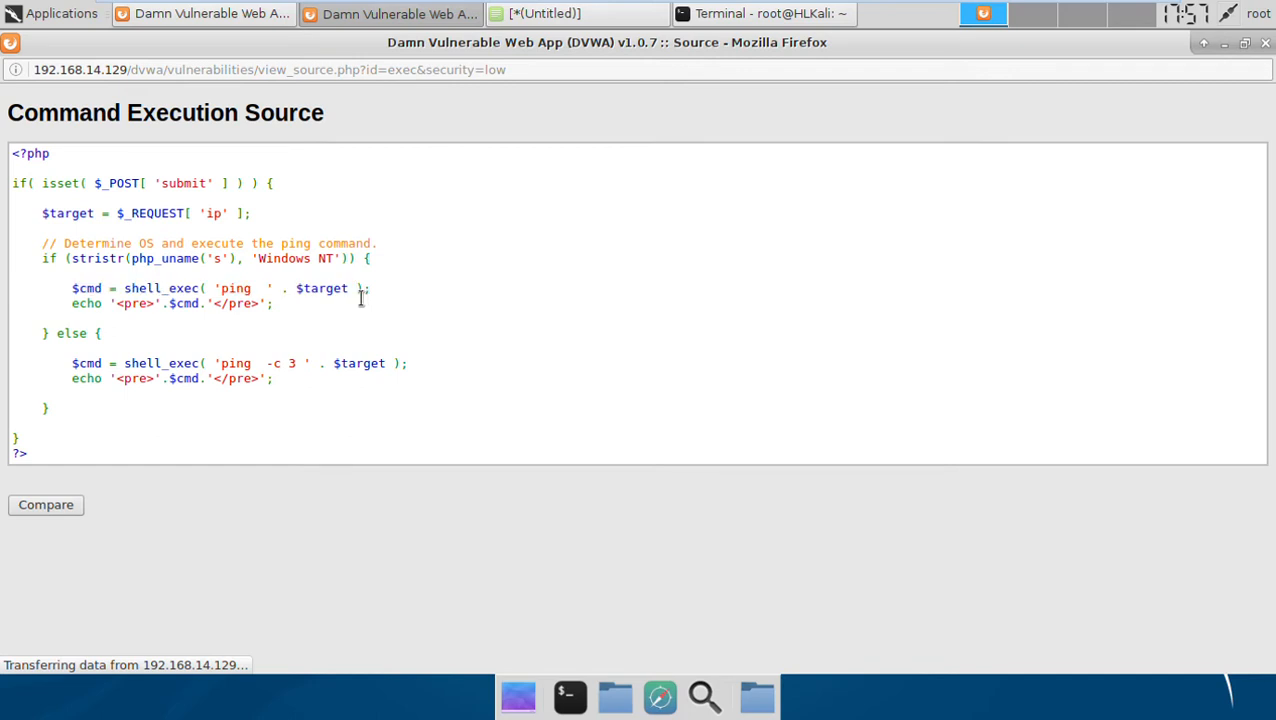
double_click(234, 288)
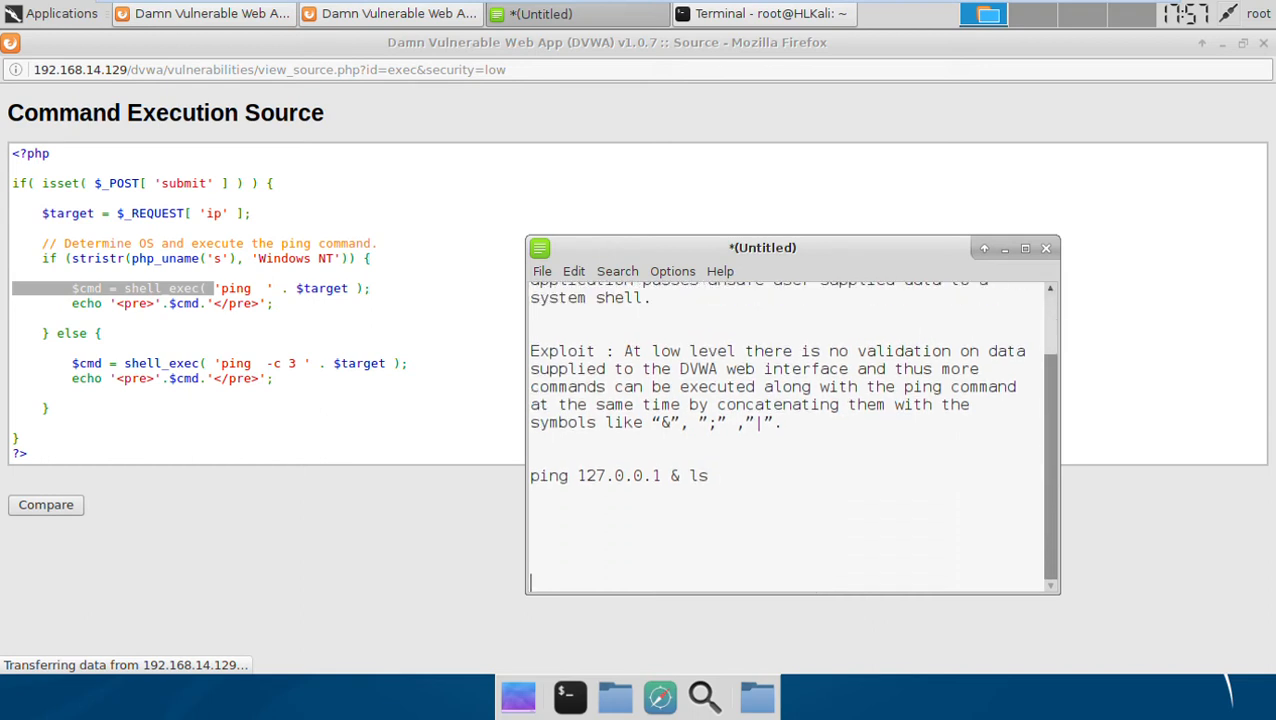
Step: Write 'ping ', '127.0.0.1' and the joined 'ping 127.0.0.1' on separate note lines
type("ping")
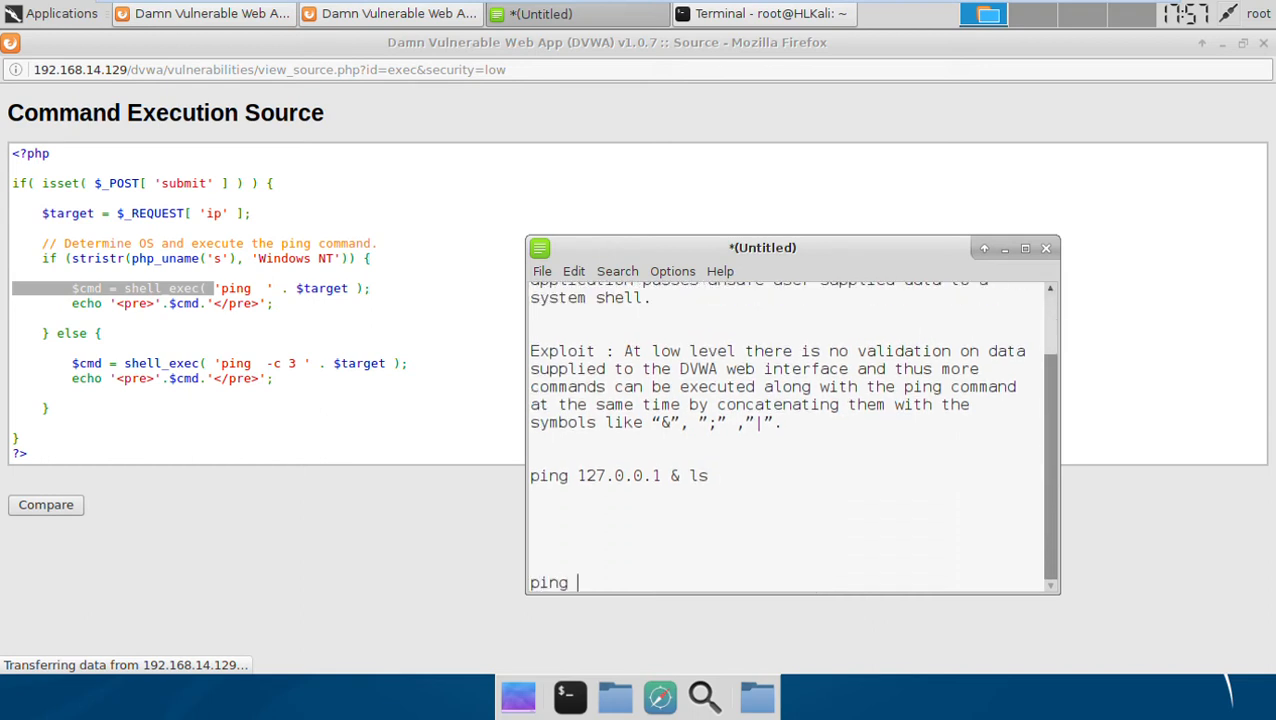
type("\"")
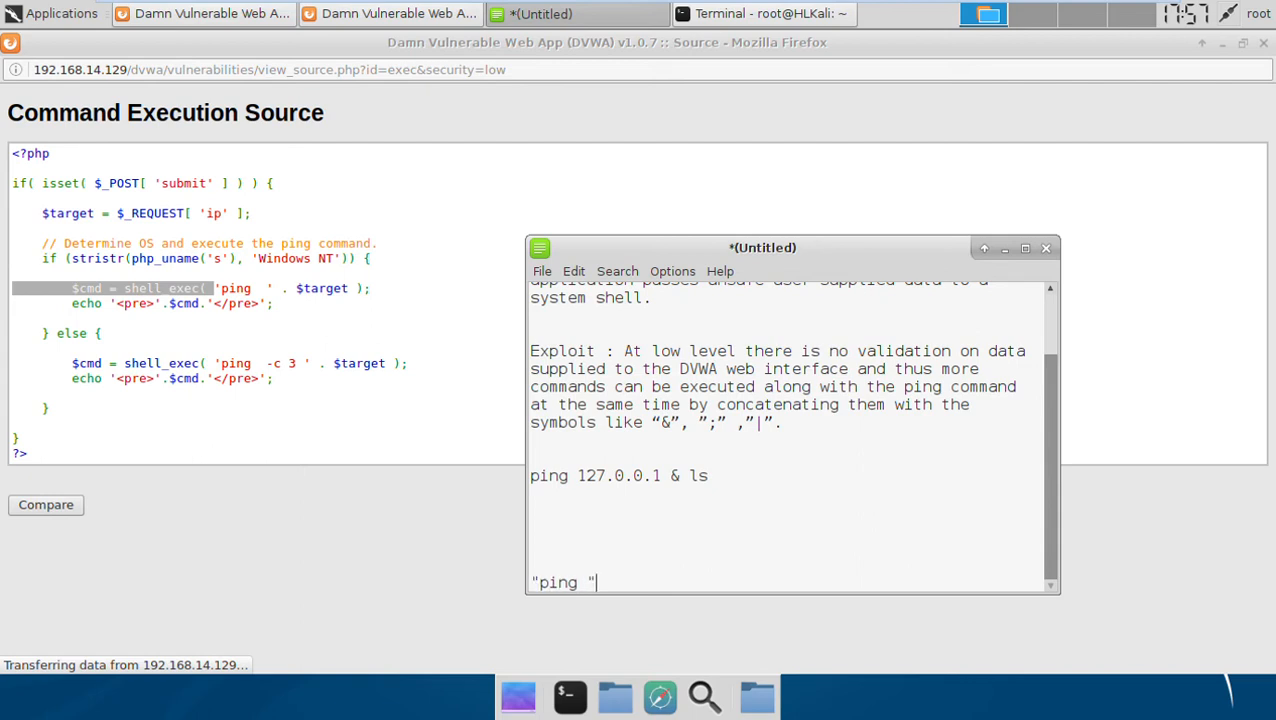
type("127.0.0.1")
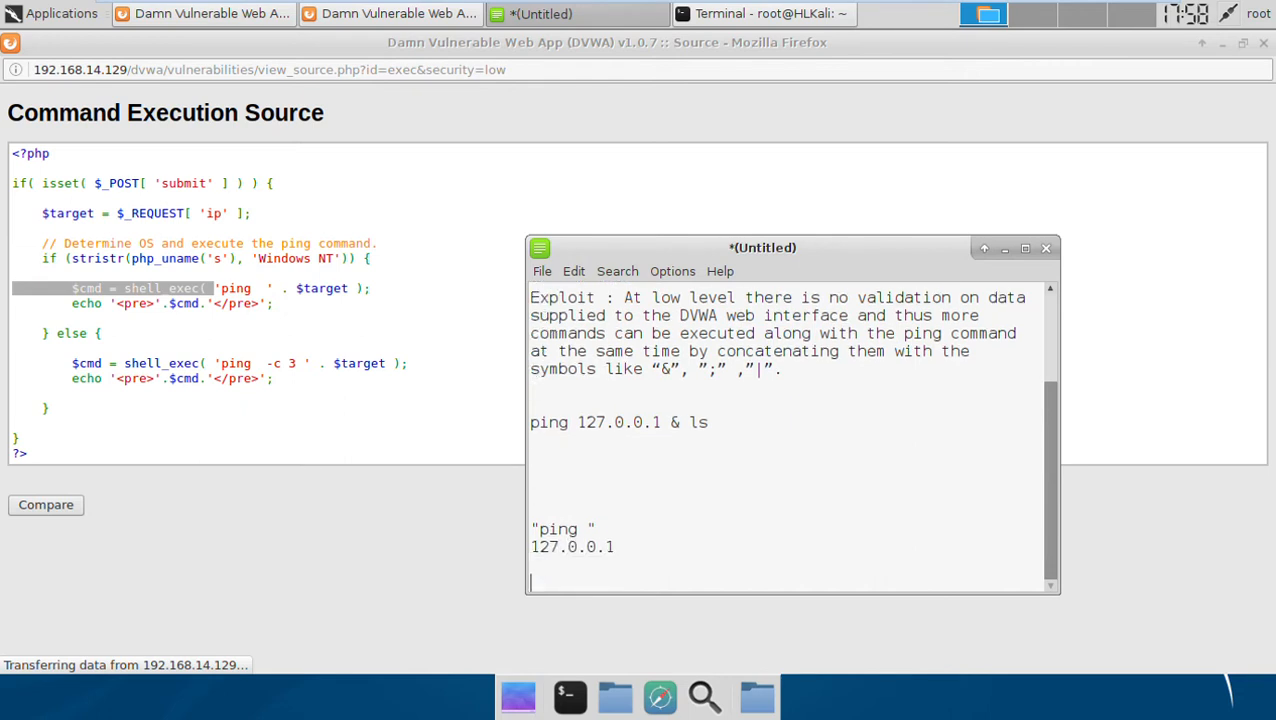
type("ping 127")
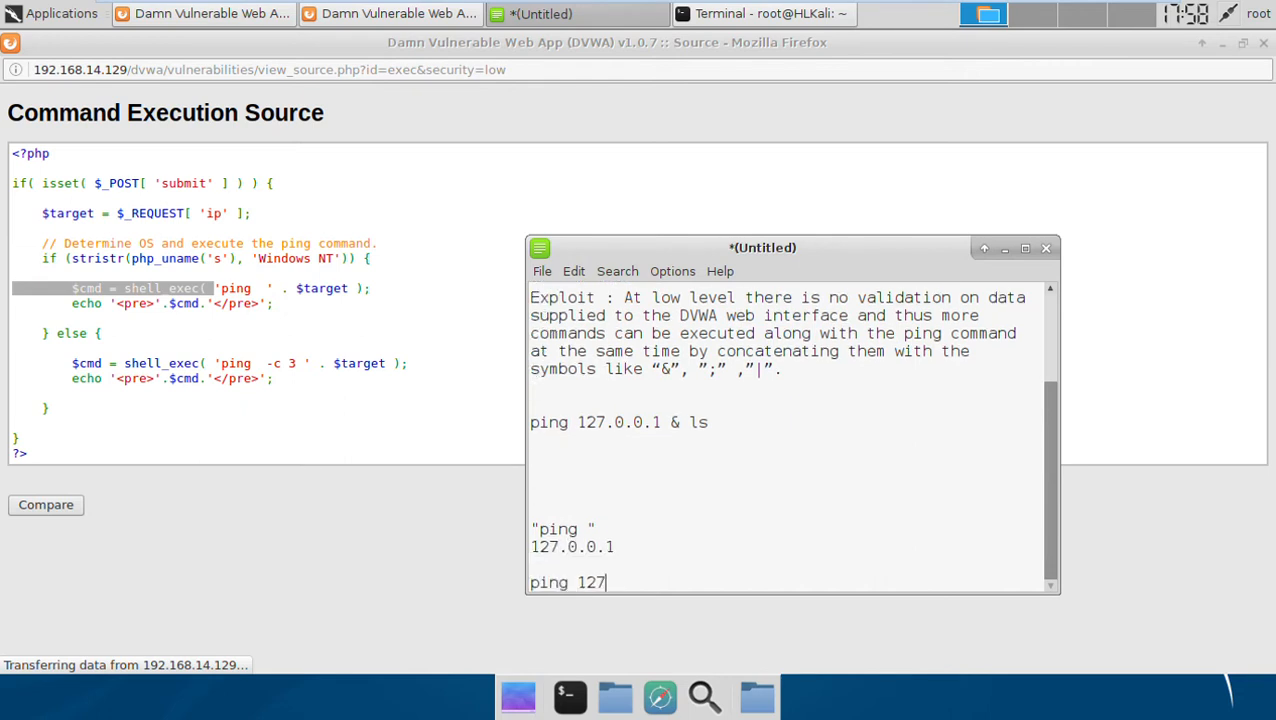
type(".0.0.1")
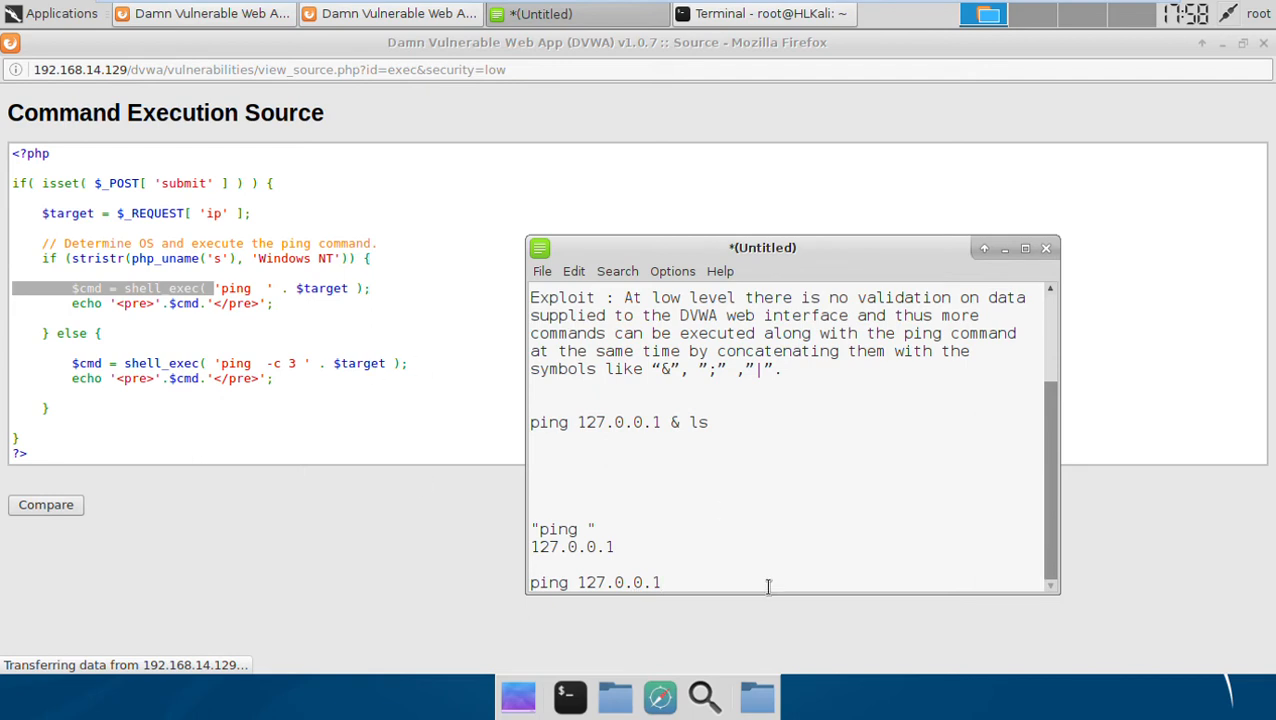
mouse_move(602, 603)
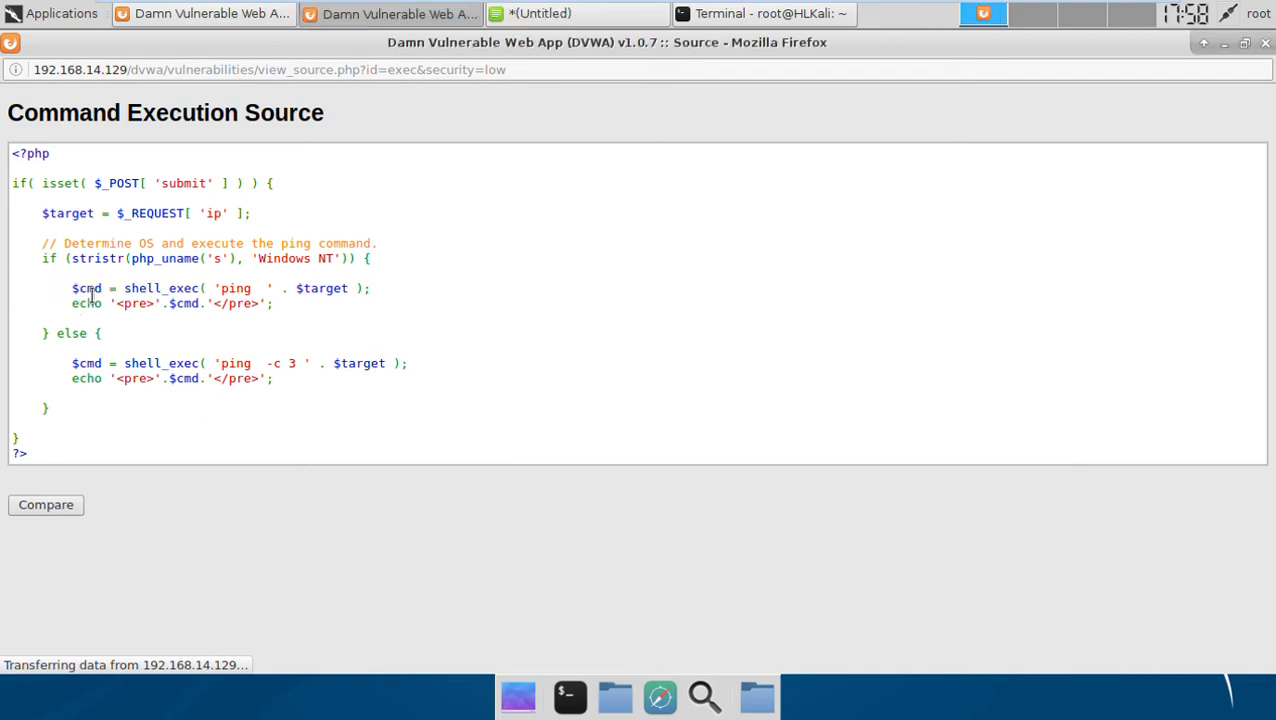
mouse_move(630, 210)
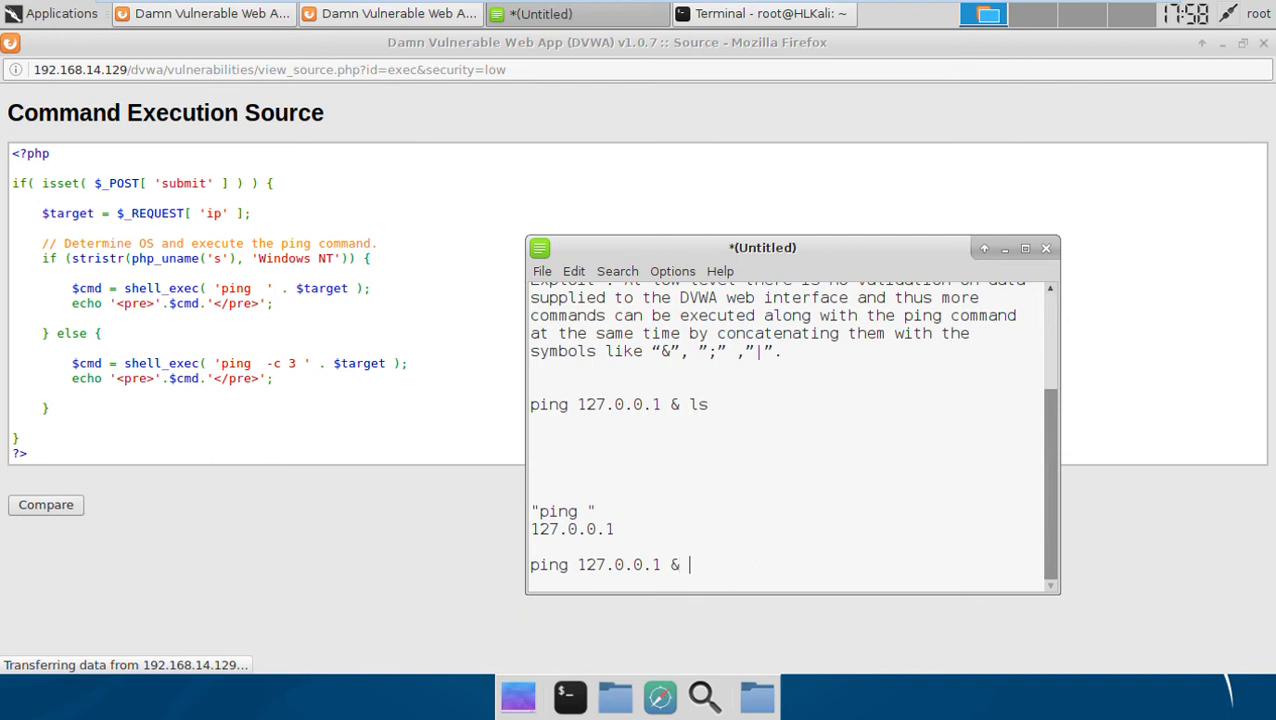
Step: Finish the notes line as 'ping 127.0.0.1 & cmd' and minimize Leafpad to return to DVWA
type("c")
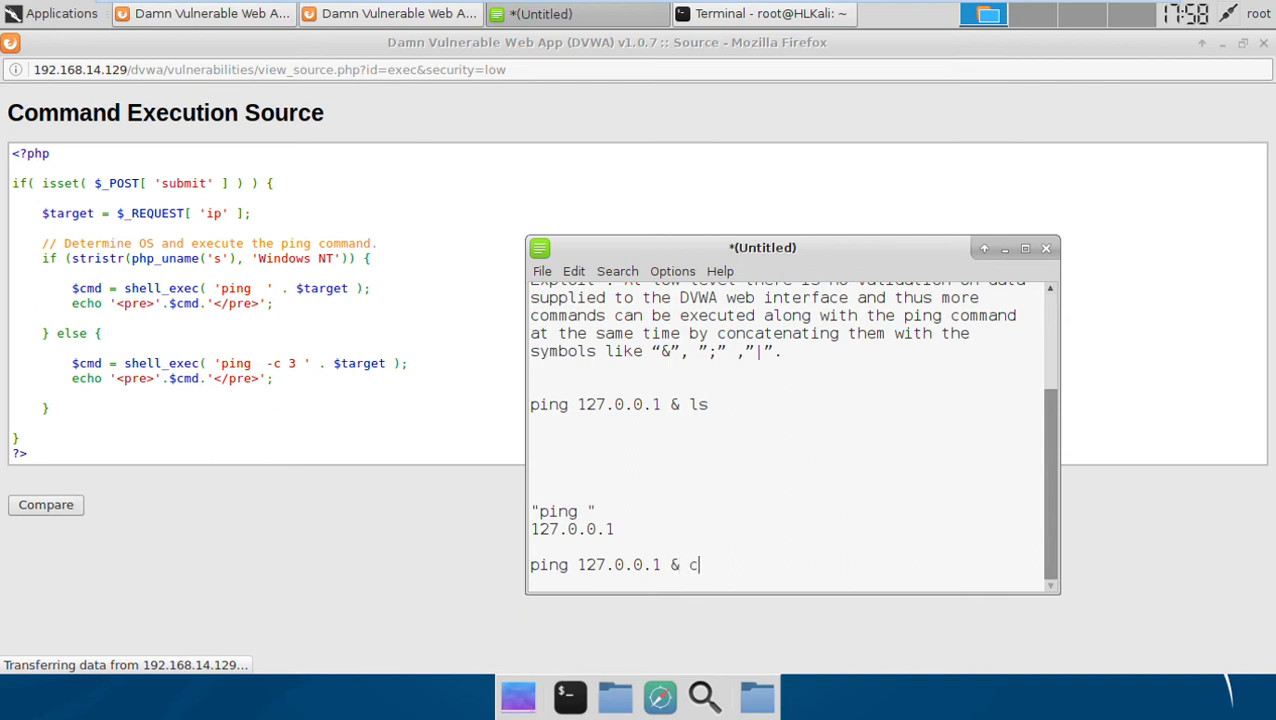
type("md")
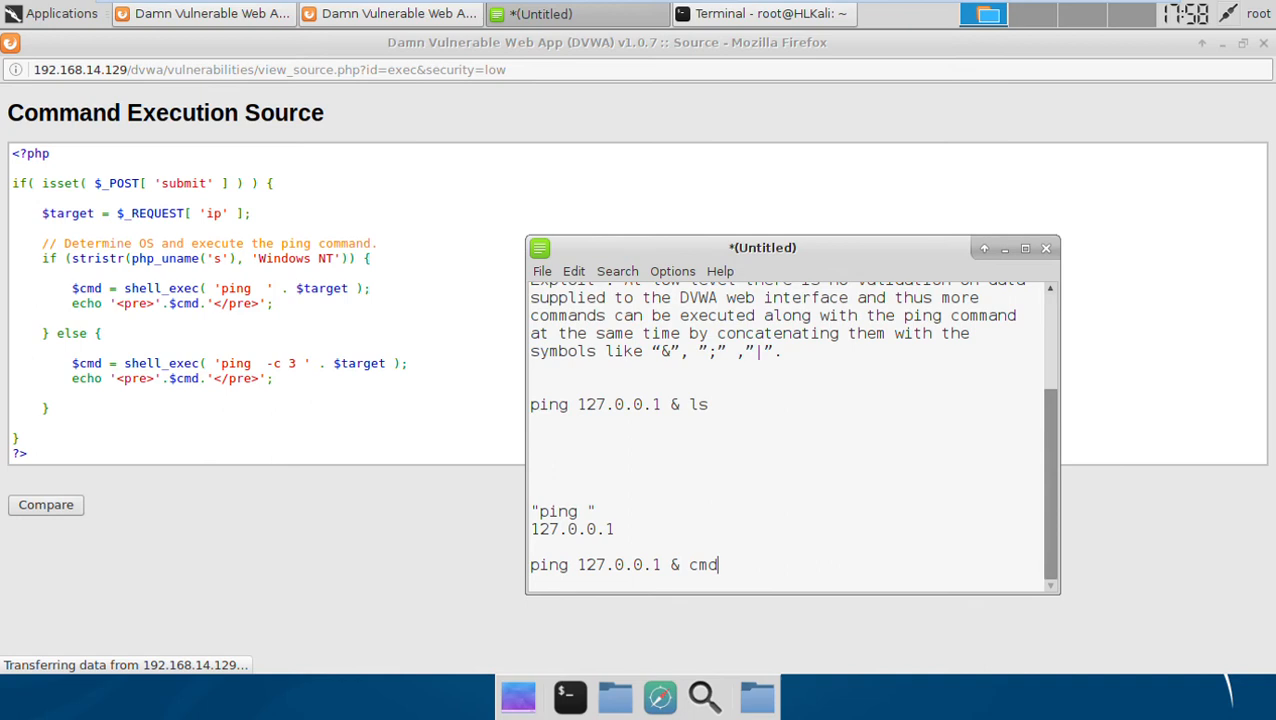
mouse_move(916, 391)
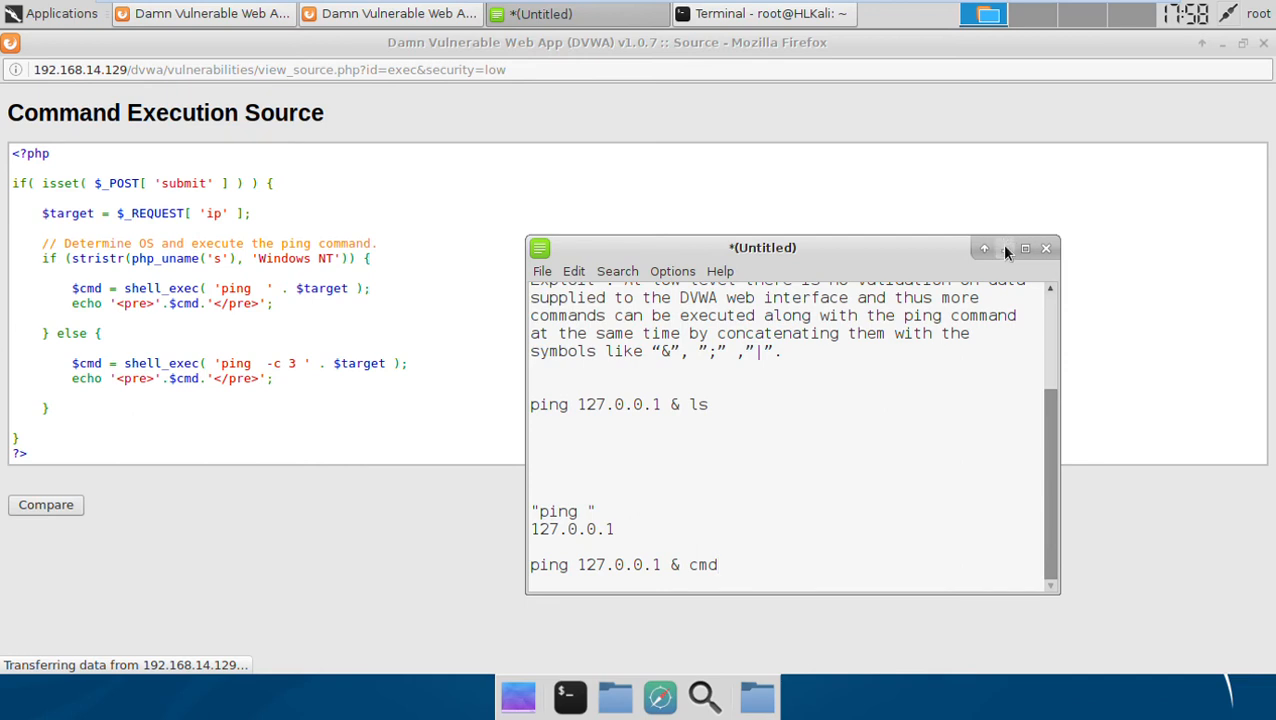
left_click(999, 248)
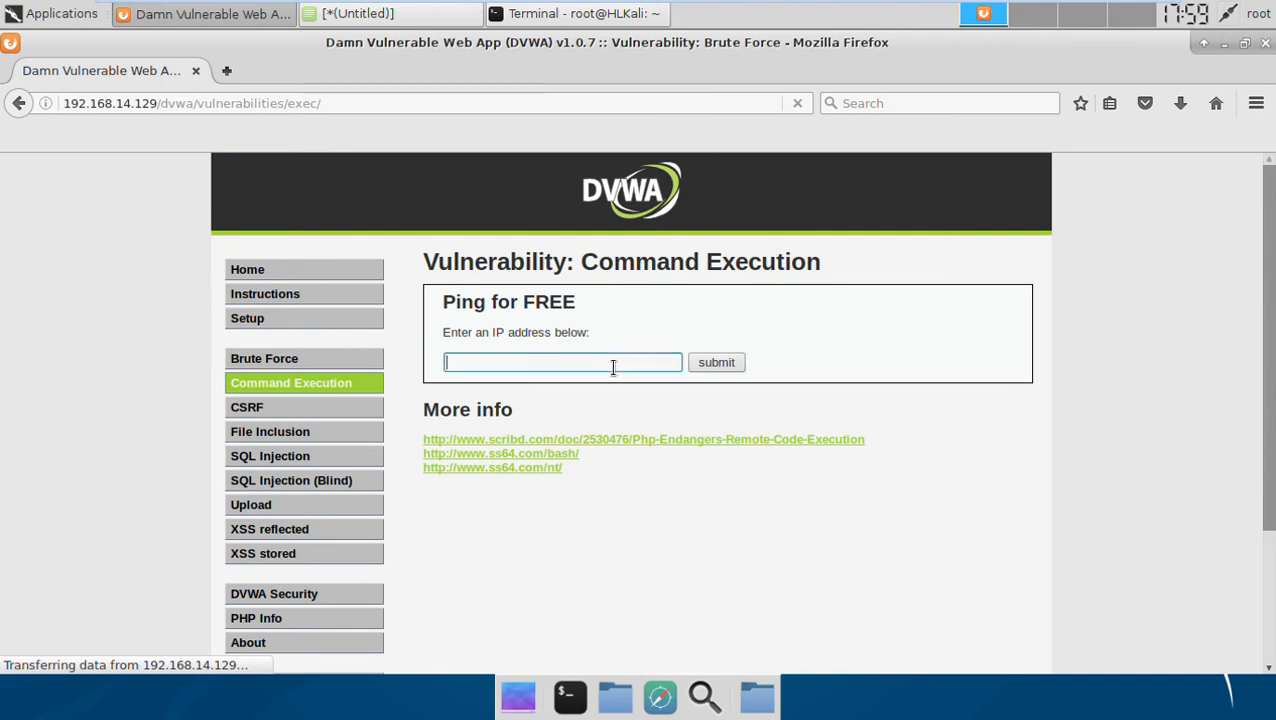
Step: Ping 127.0.0.1 from the IP field, getting 3 packets received with 0% loss
type("127.0..")
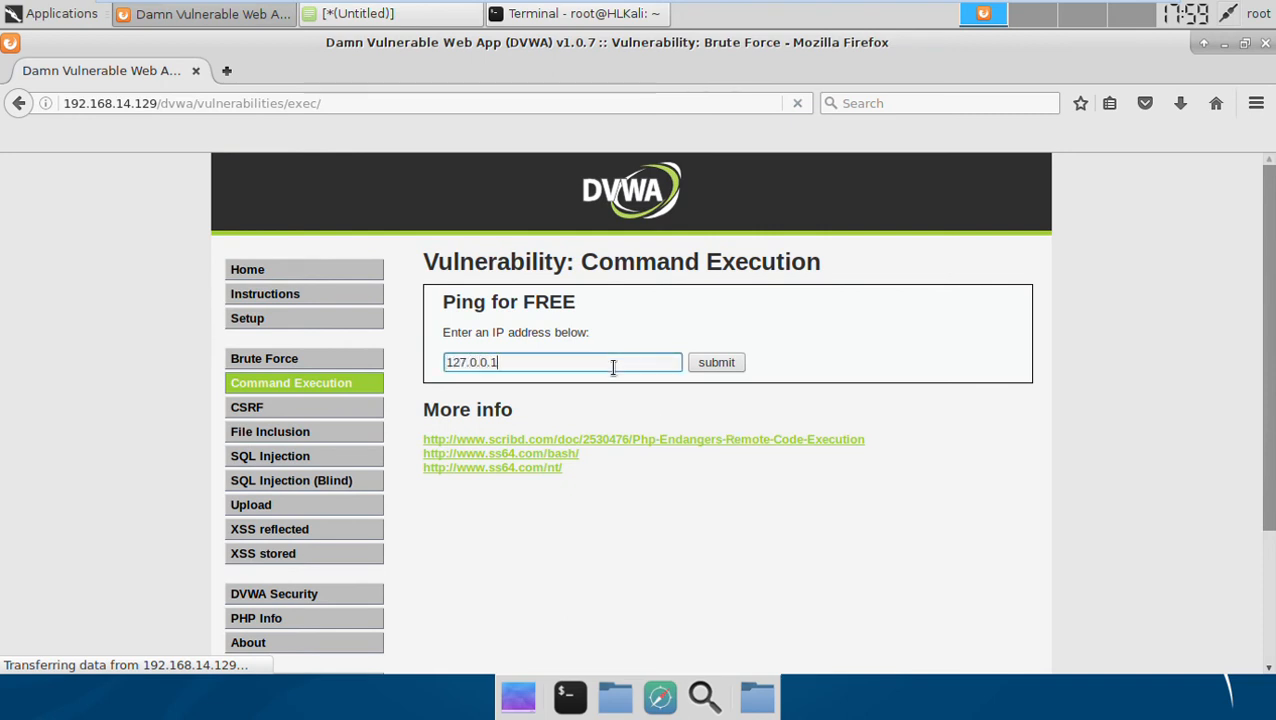
left_click(716, 362)
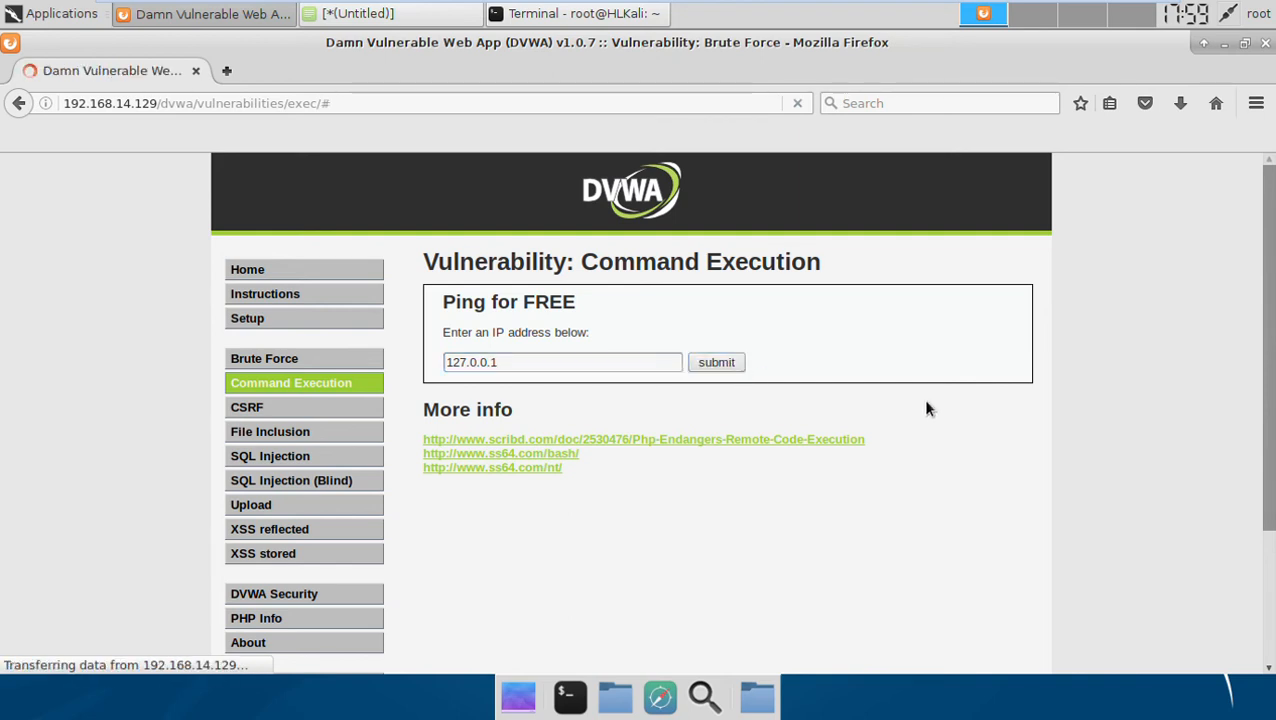
left_click(715, 362)
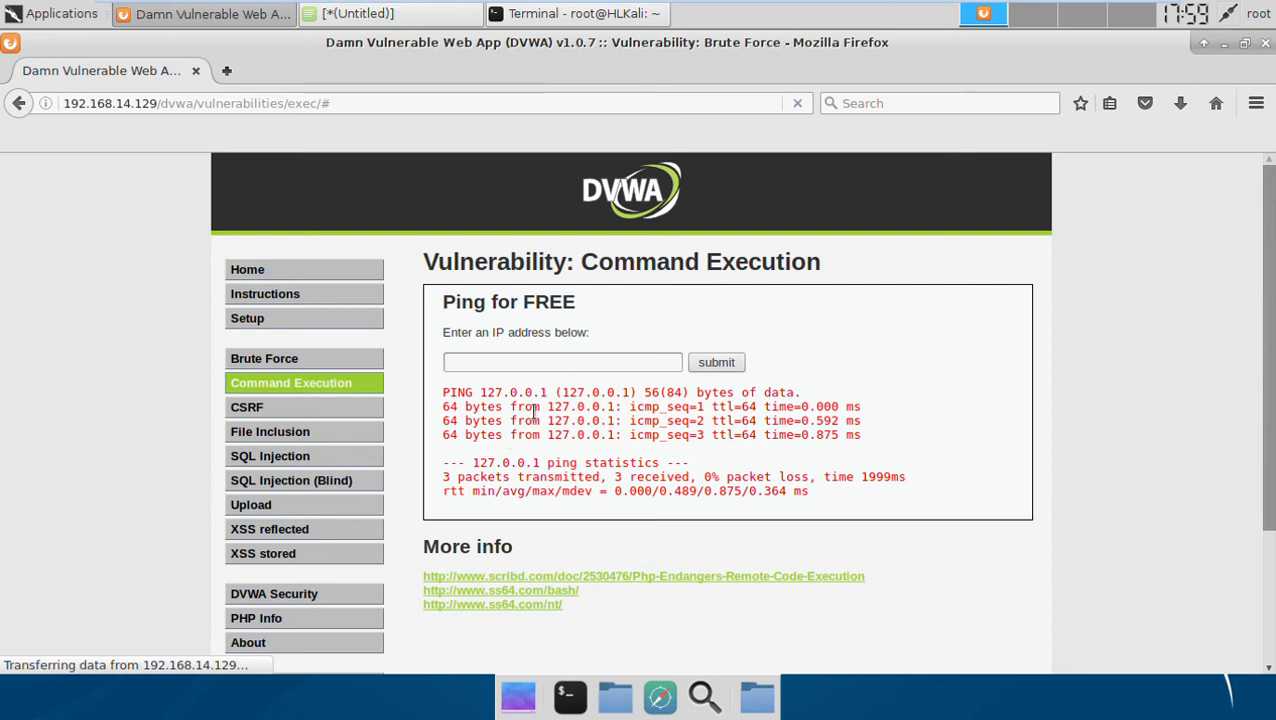
left_click(562, 362)
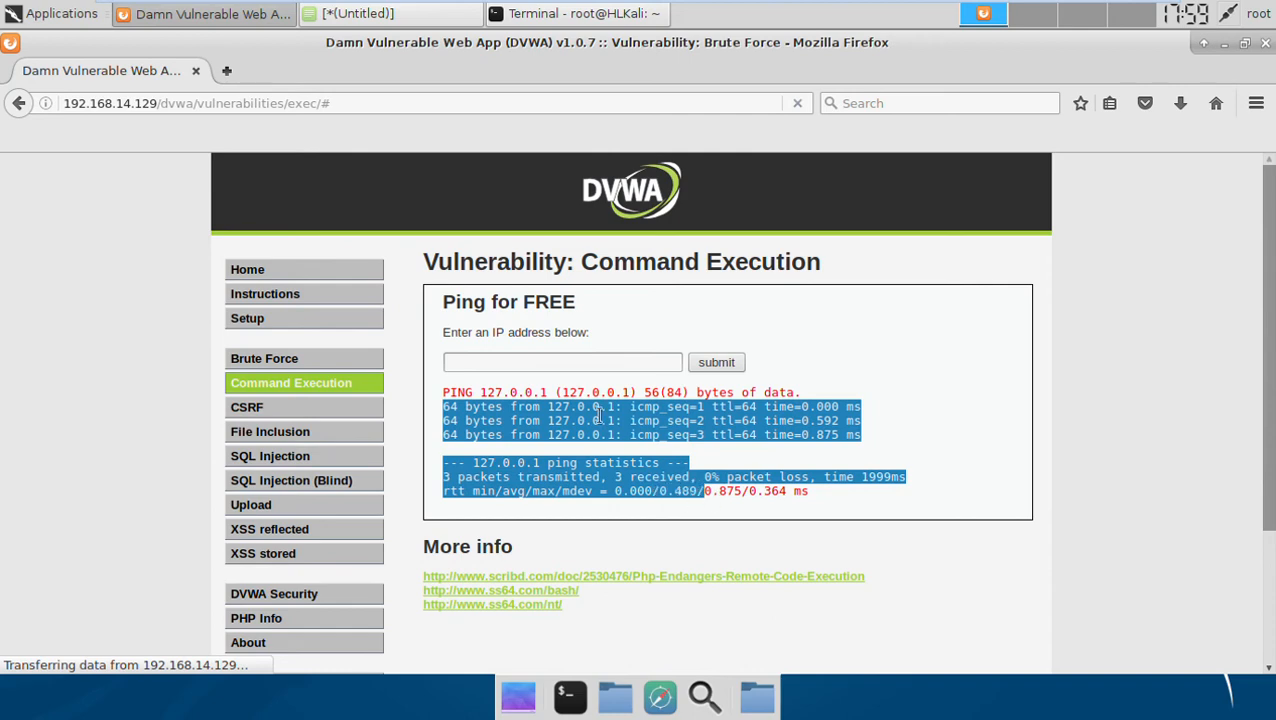
left_click(562, 362)
type("127.0.0")
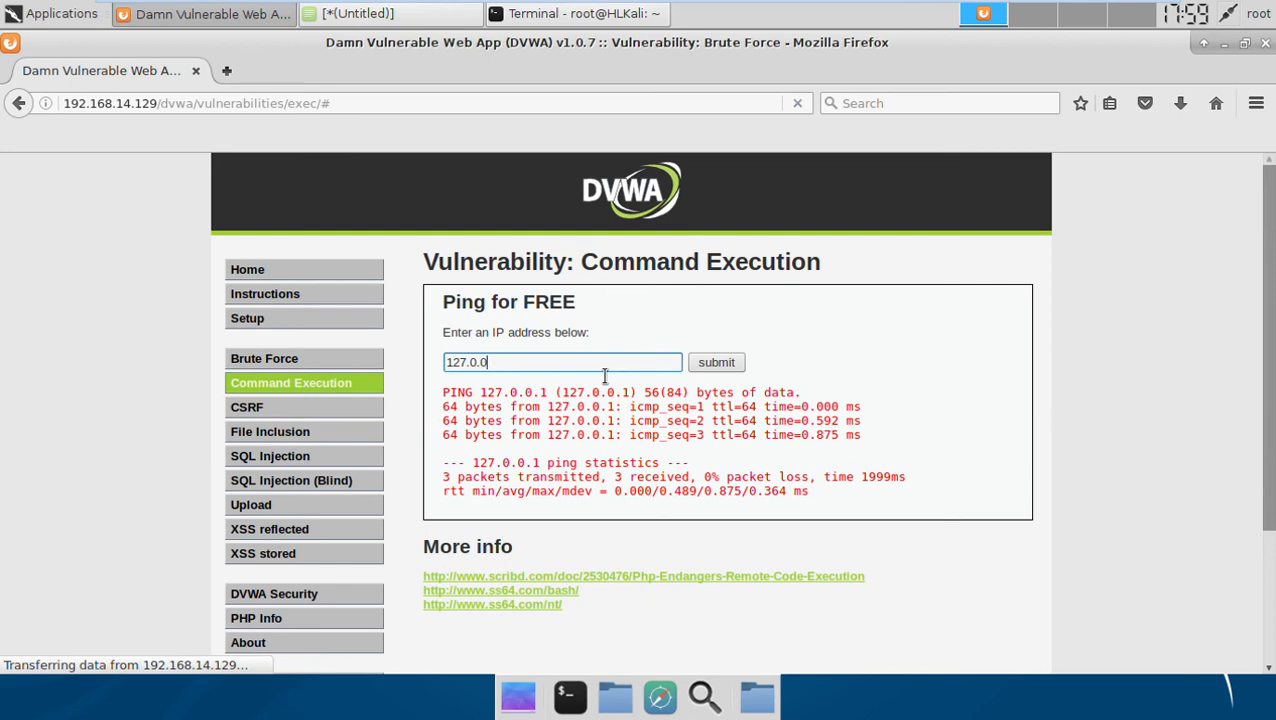
Step: Submit '127.0.0.1 & ls -la' in the IP field to inject a directory listing
type("1 &")
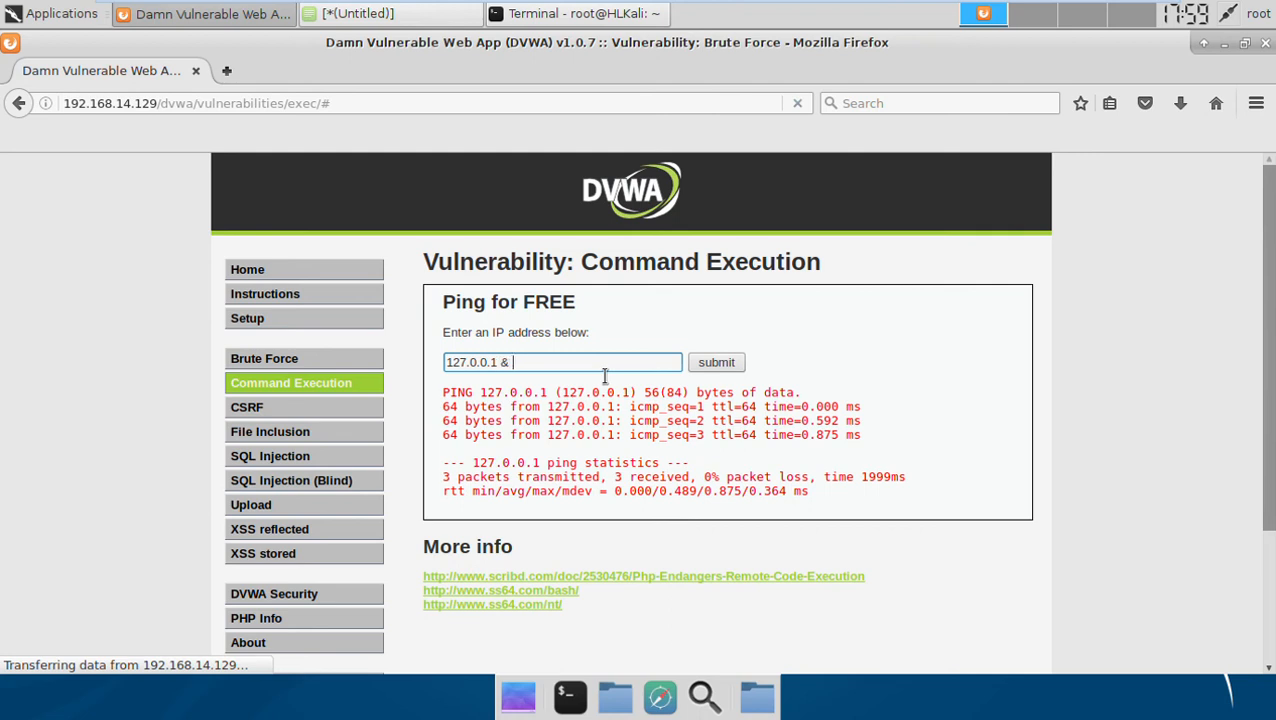
type("ls")
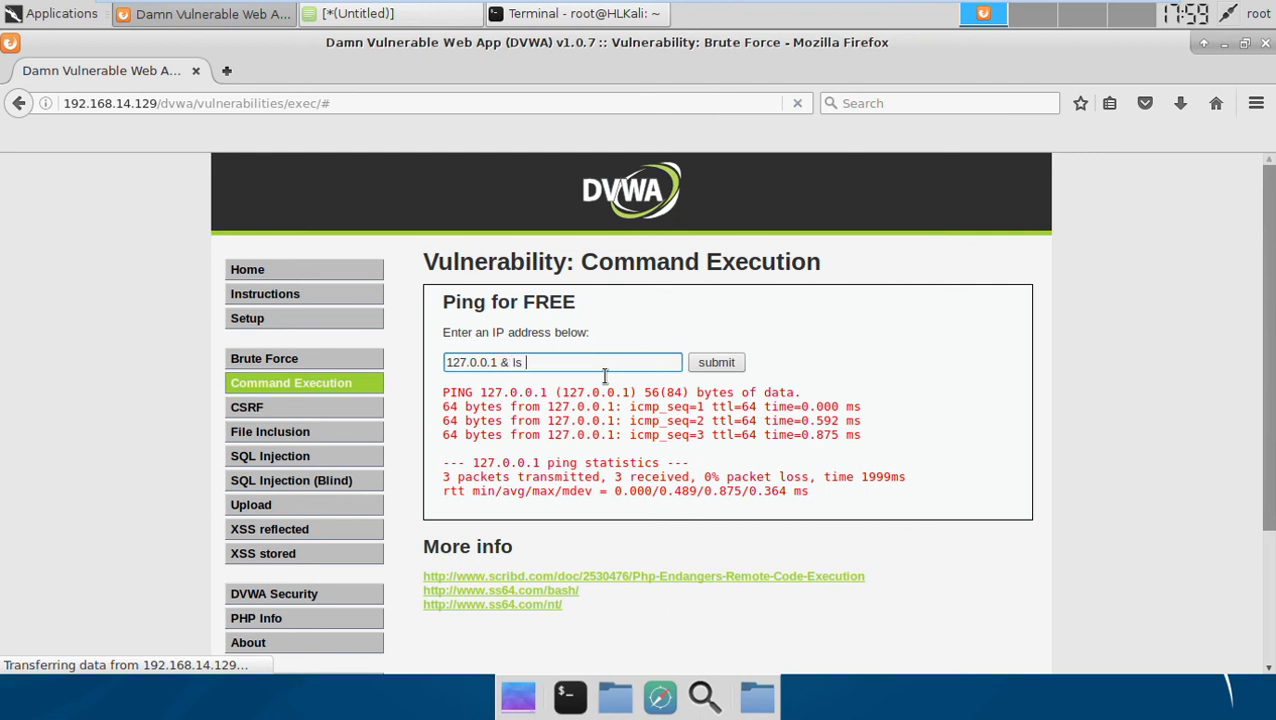
type("-la")
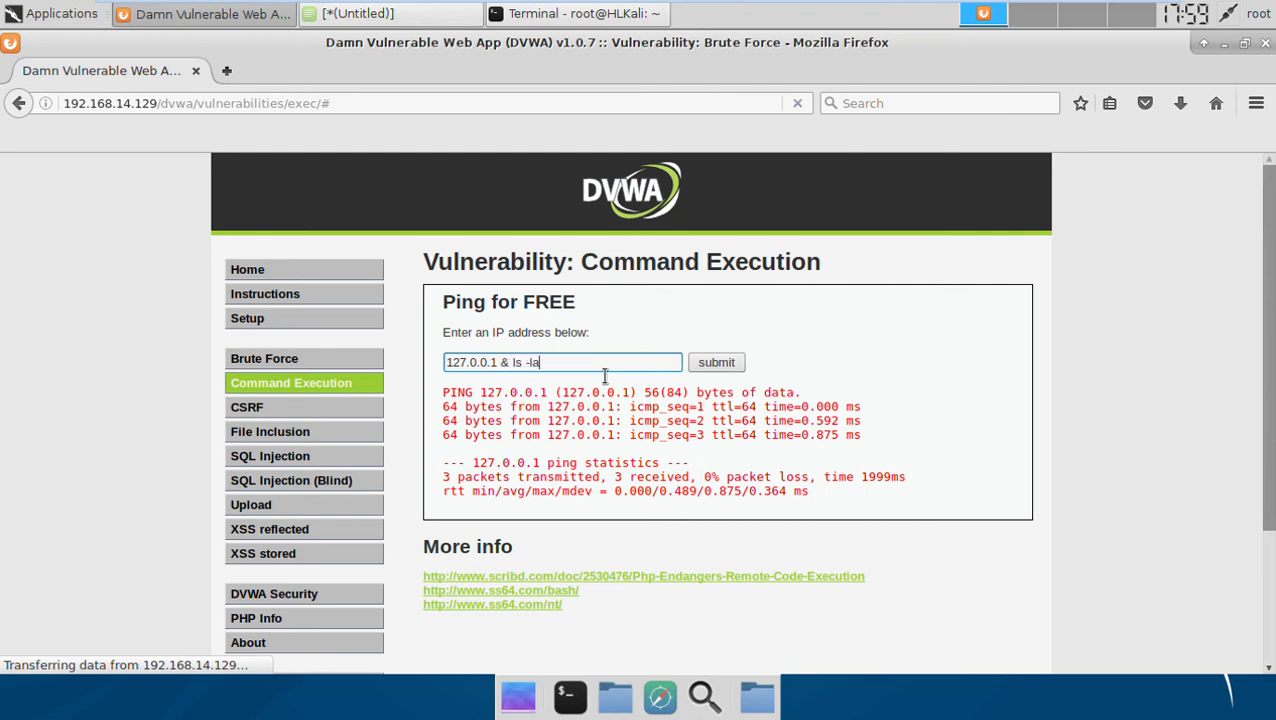
left_click(715, 362)
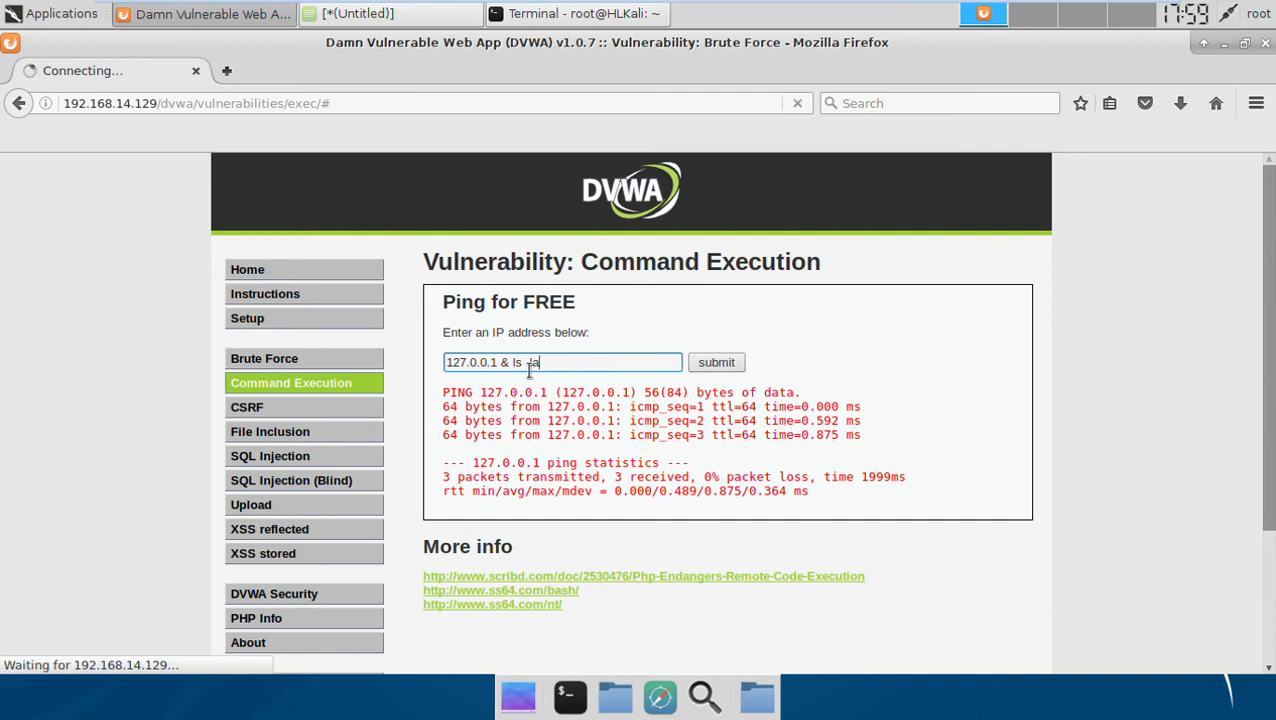
left_click(715, 362)
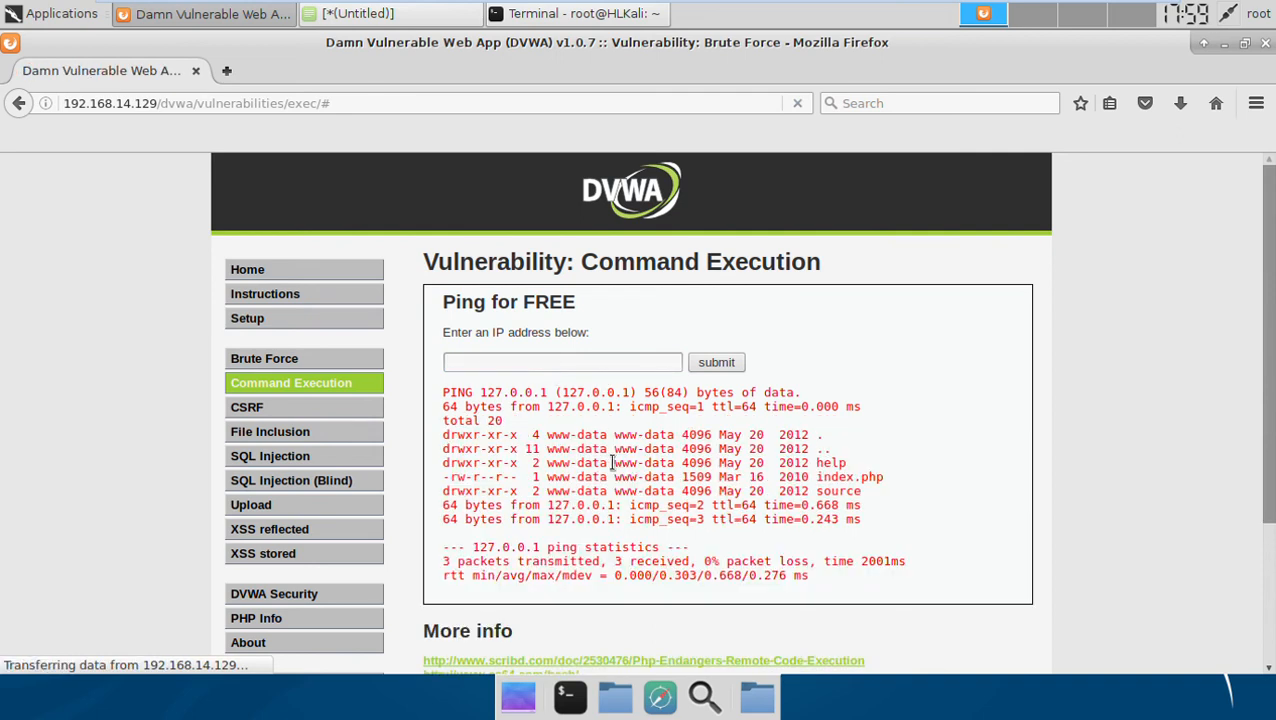
Step: Select the listed entries (help, index.php, source) and scroll down through the output
left_click_drag(443, 434, 862, 491)
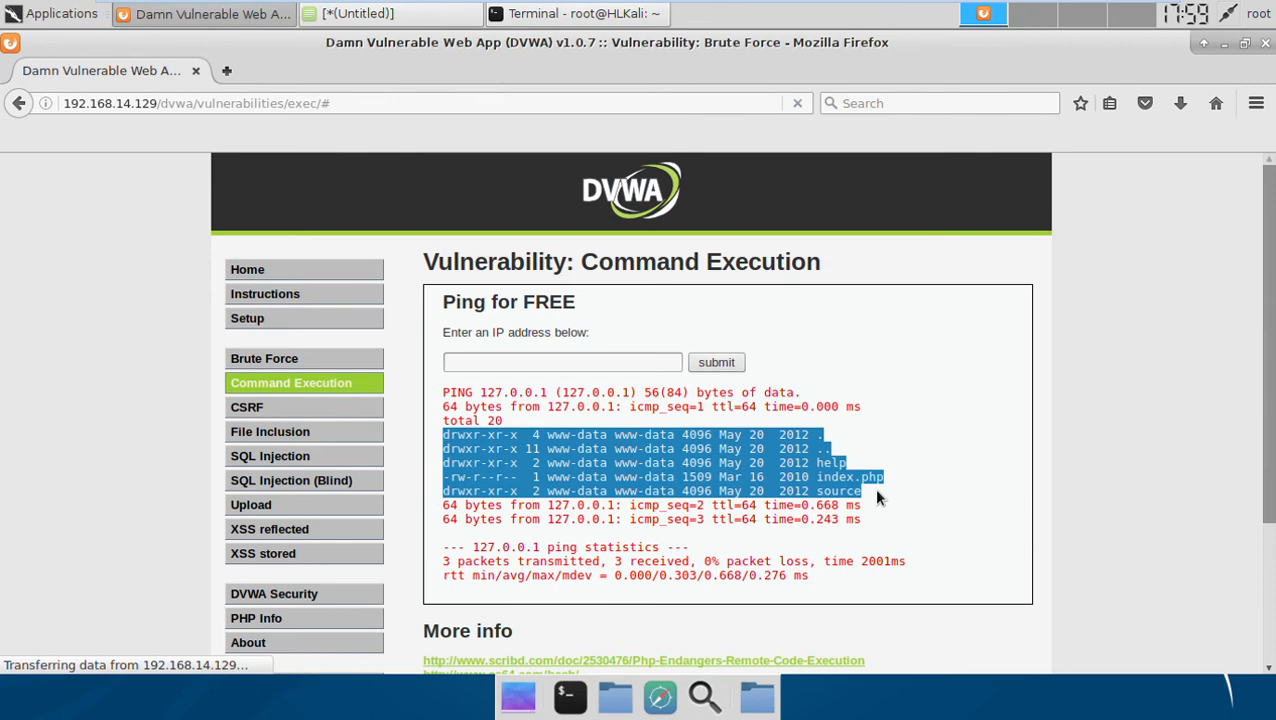
scroll("down", 3)
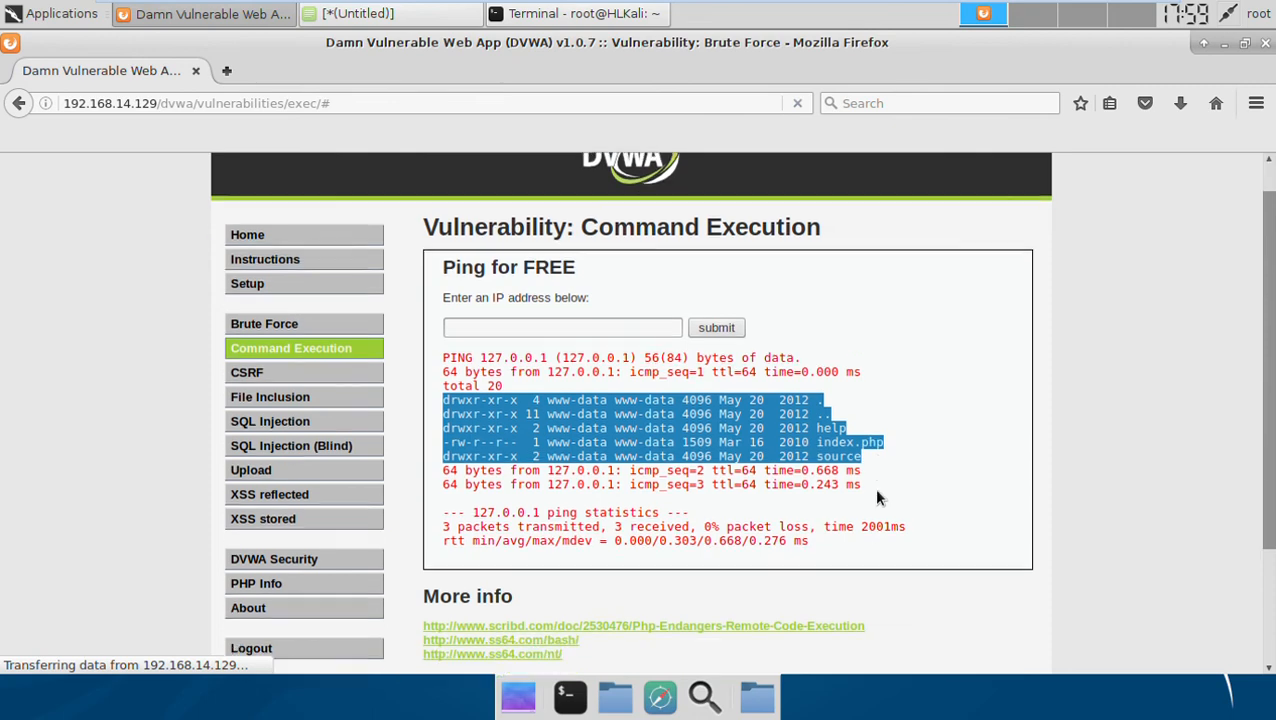
scroll("down", 3)
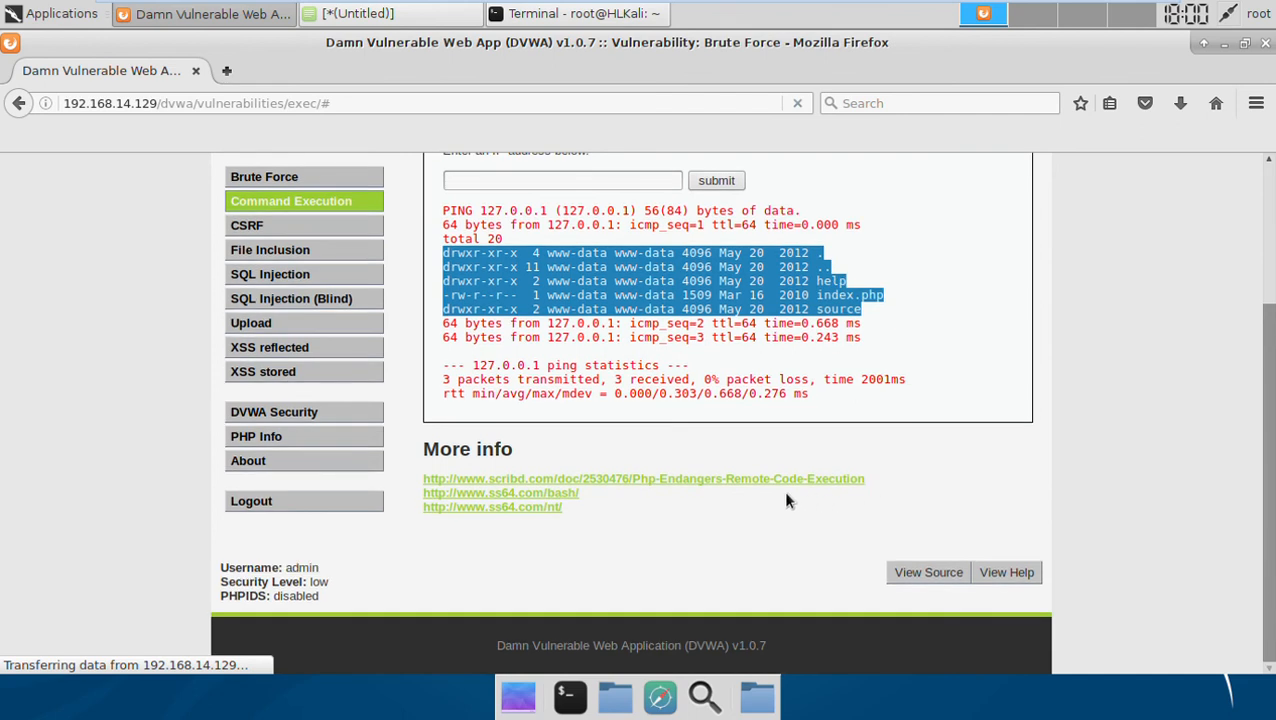
mouse_move(701, 526)
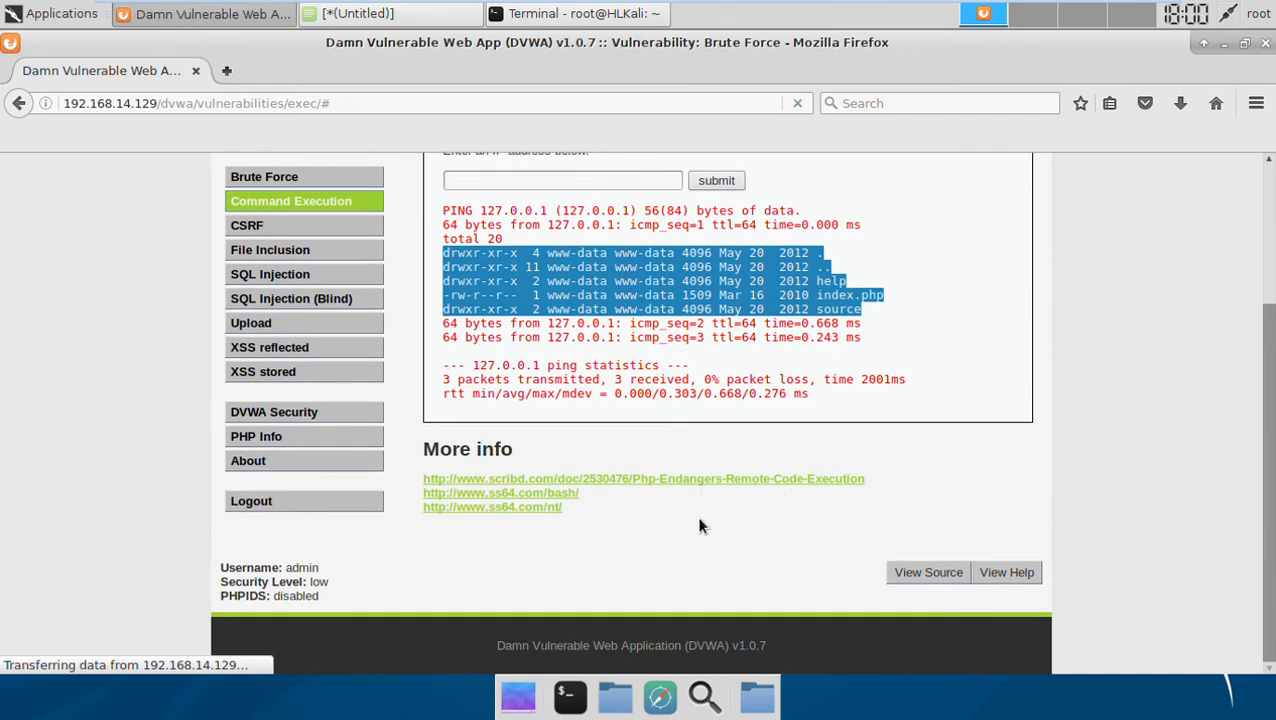